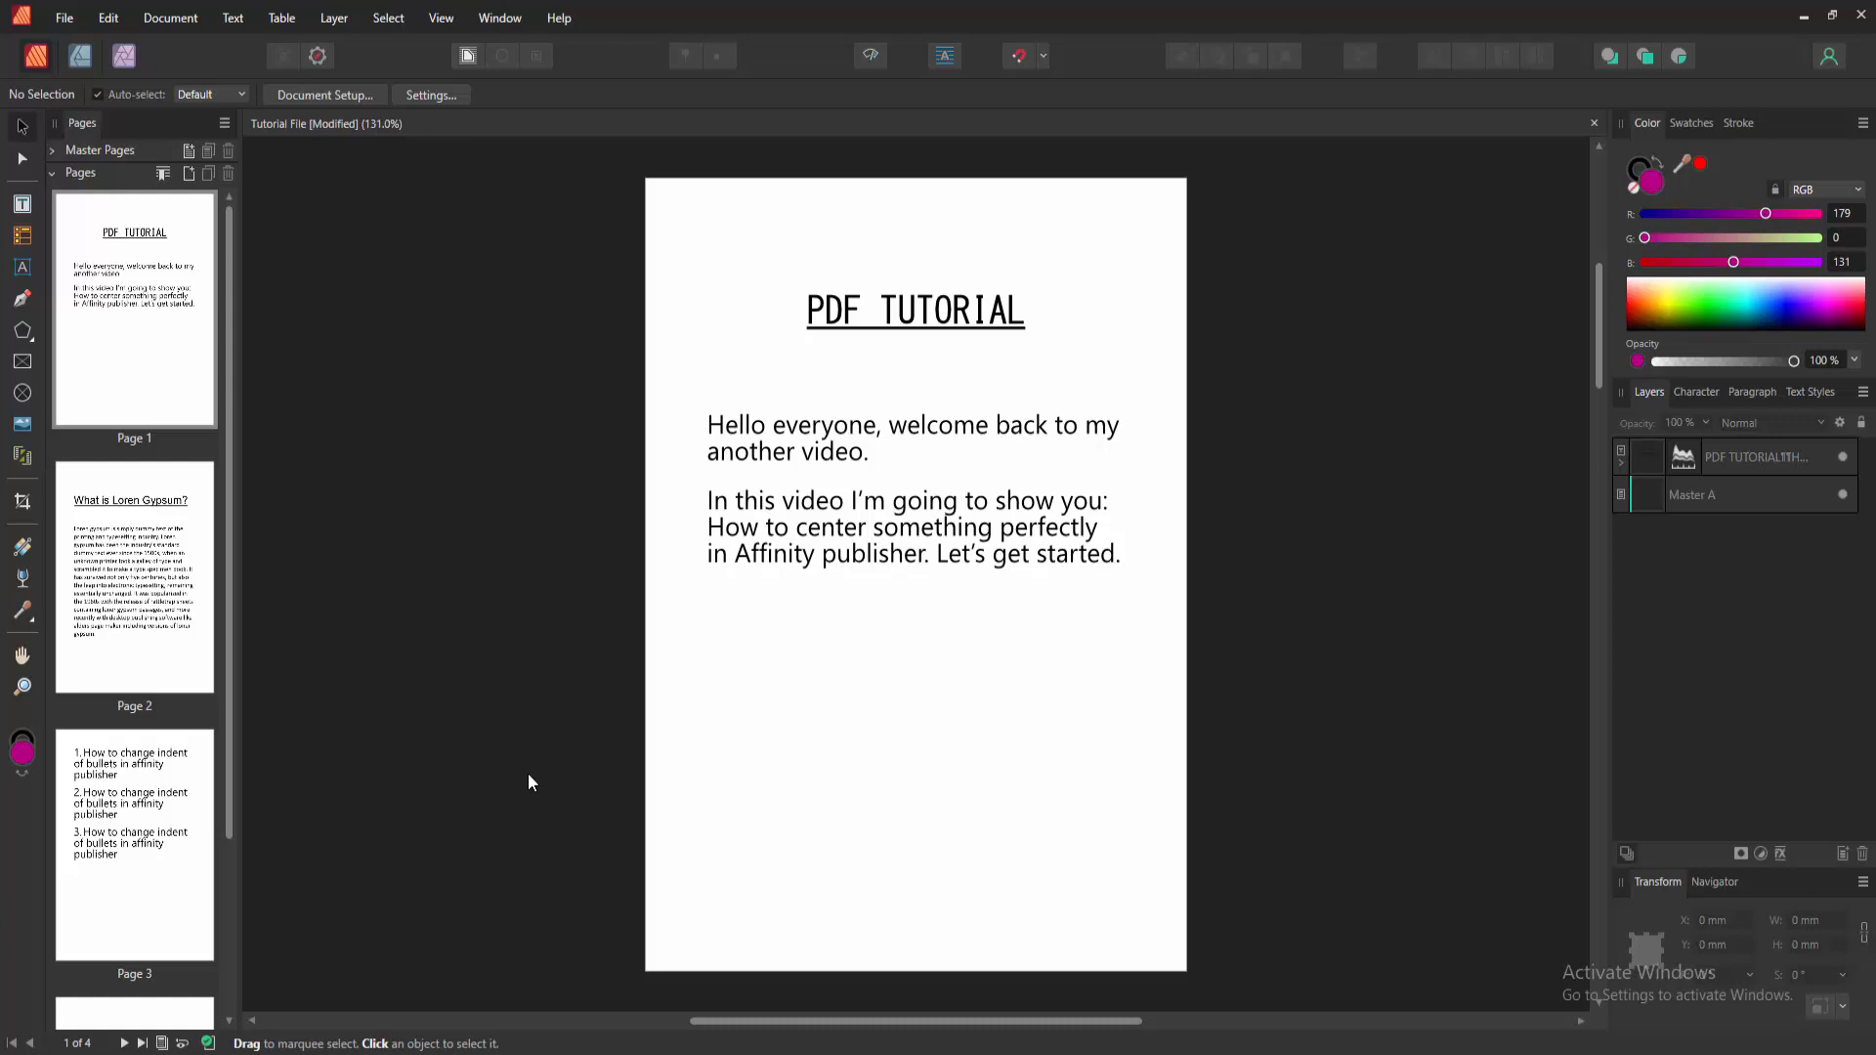
pyautogui.moveTo(586, 760)
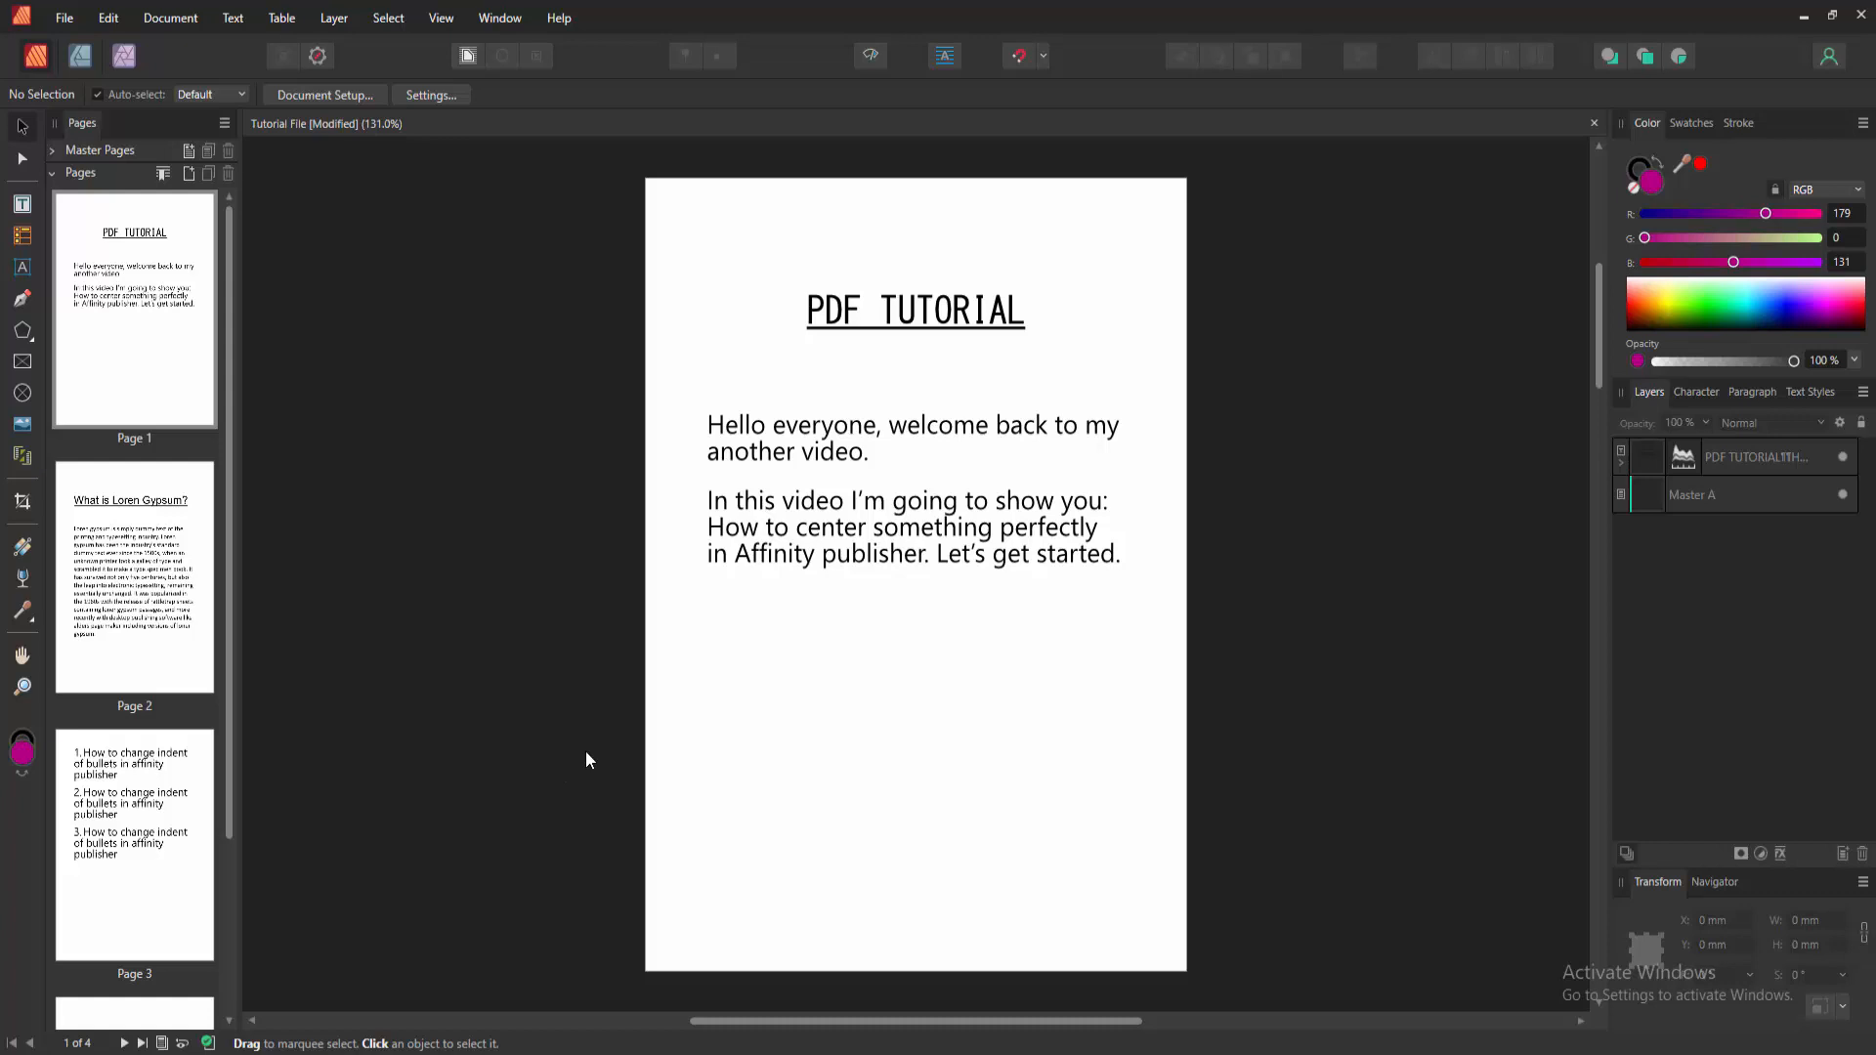
pyautogui.moveTo(398, 715)
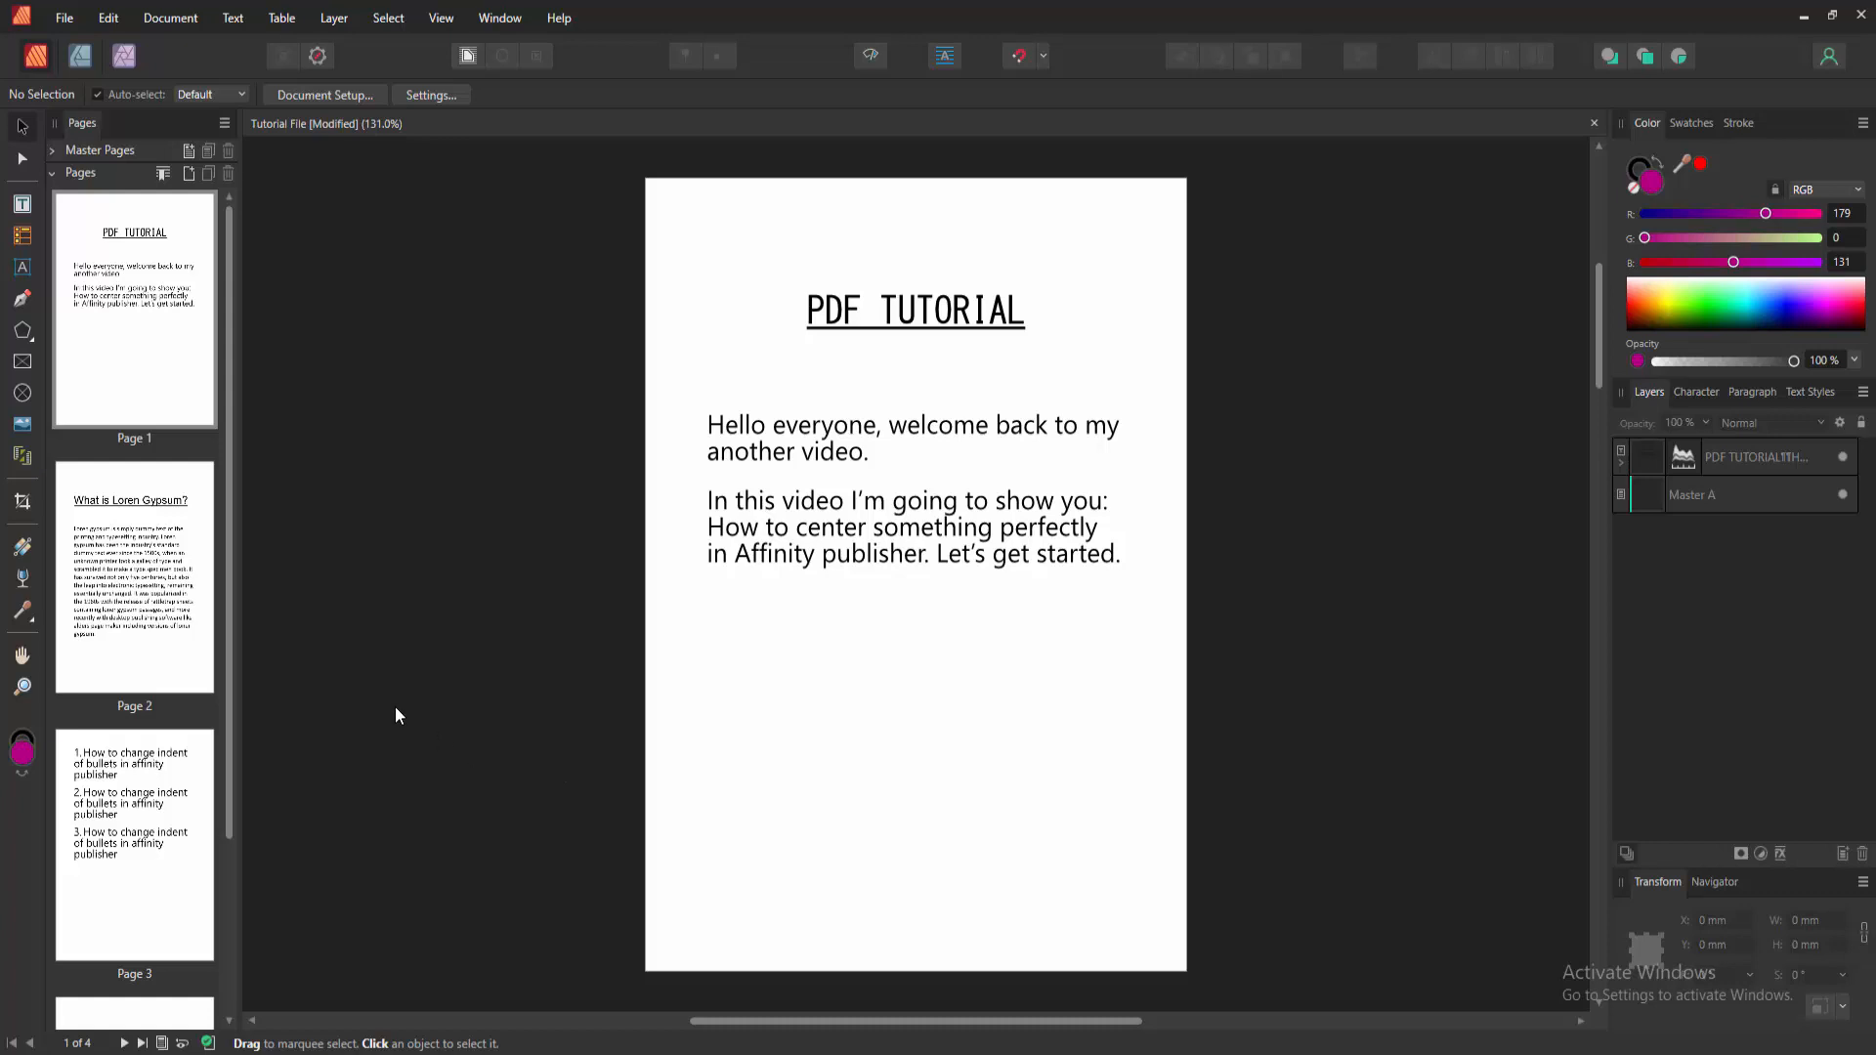
pyautogui.moveTo(235, 650)
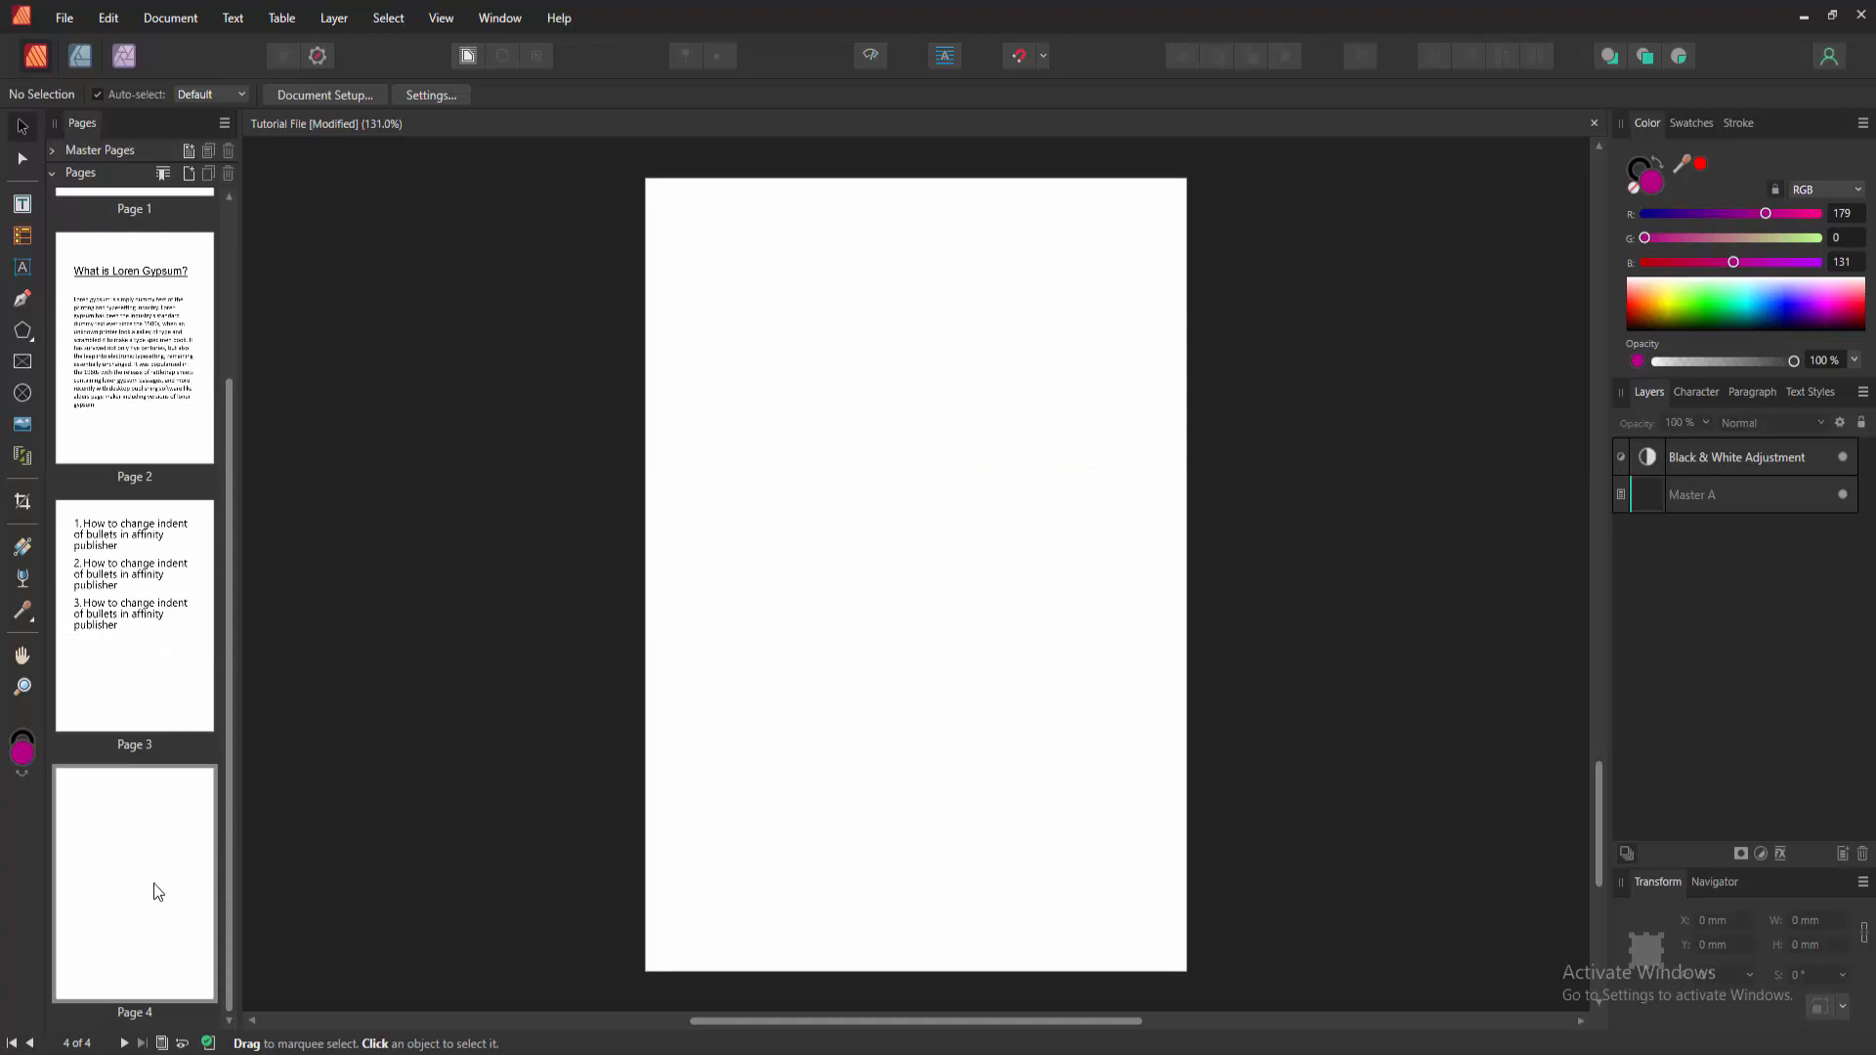
pyautogui.moveTo(6, 918)
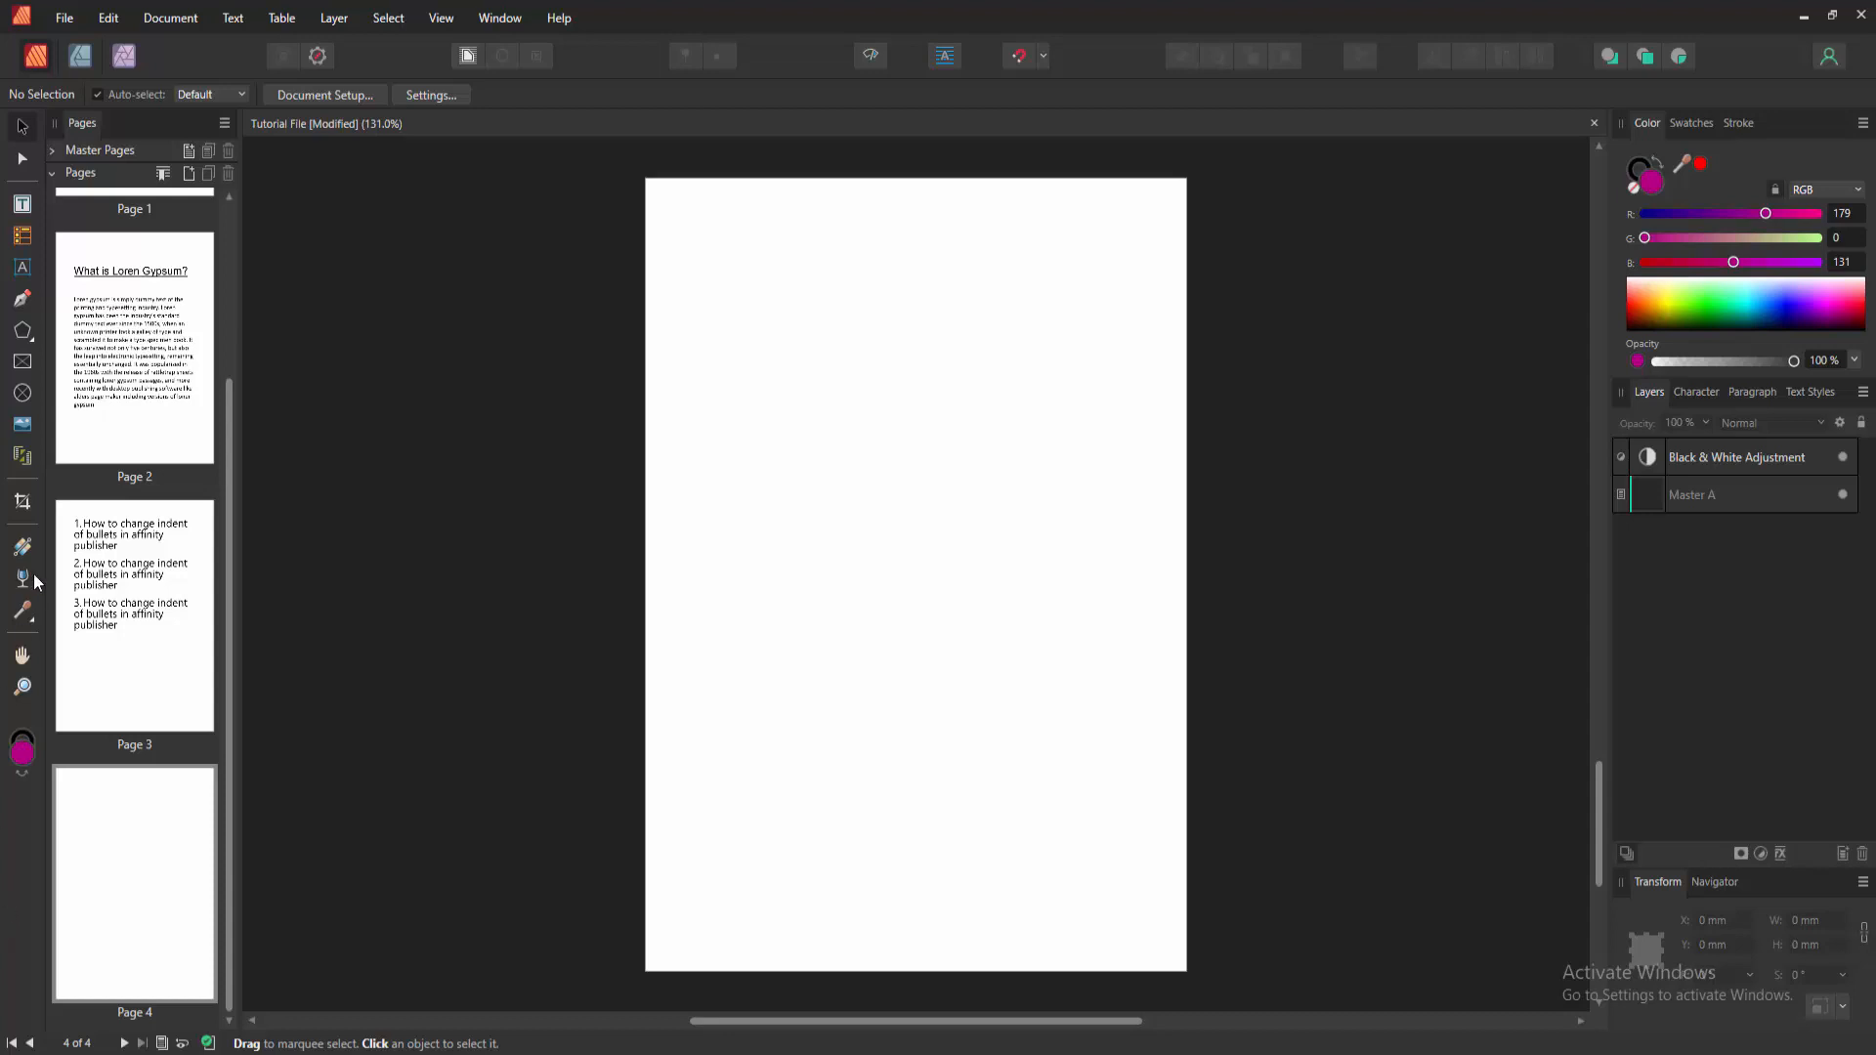
pyautogui.moveTo(23, 333)
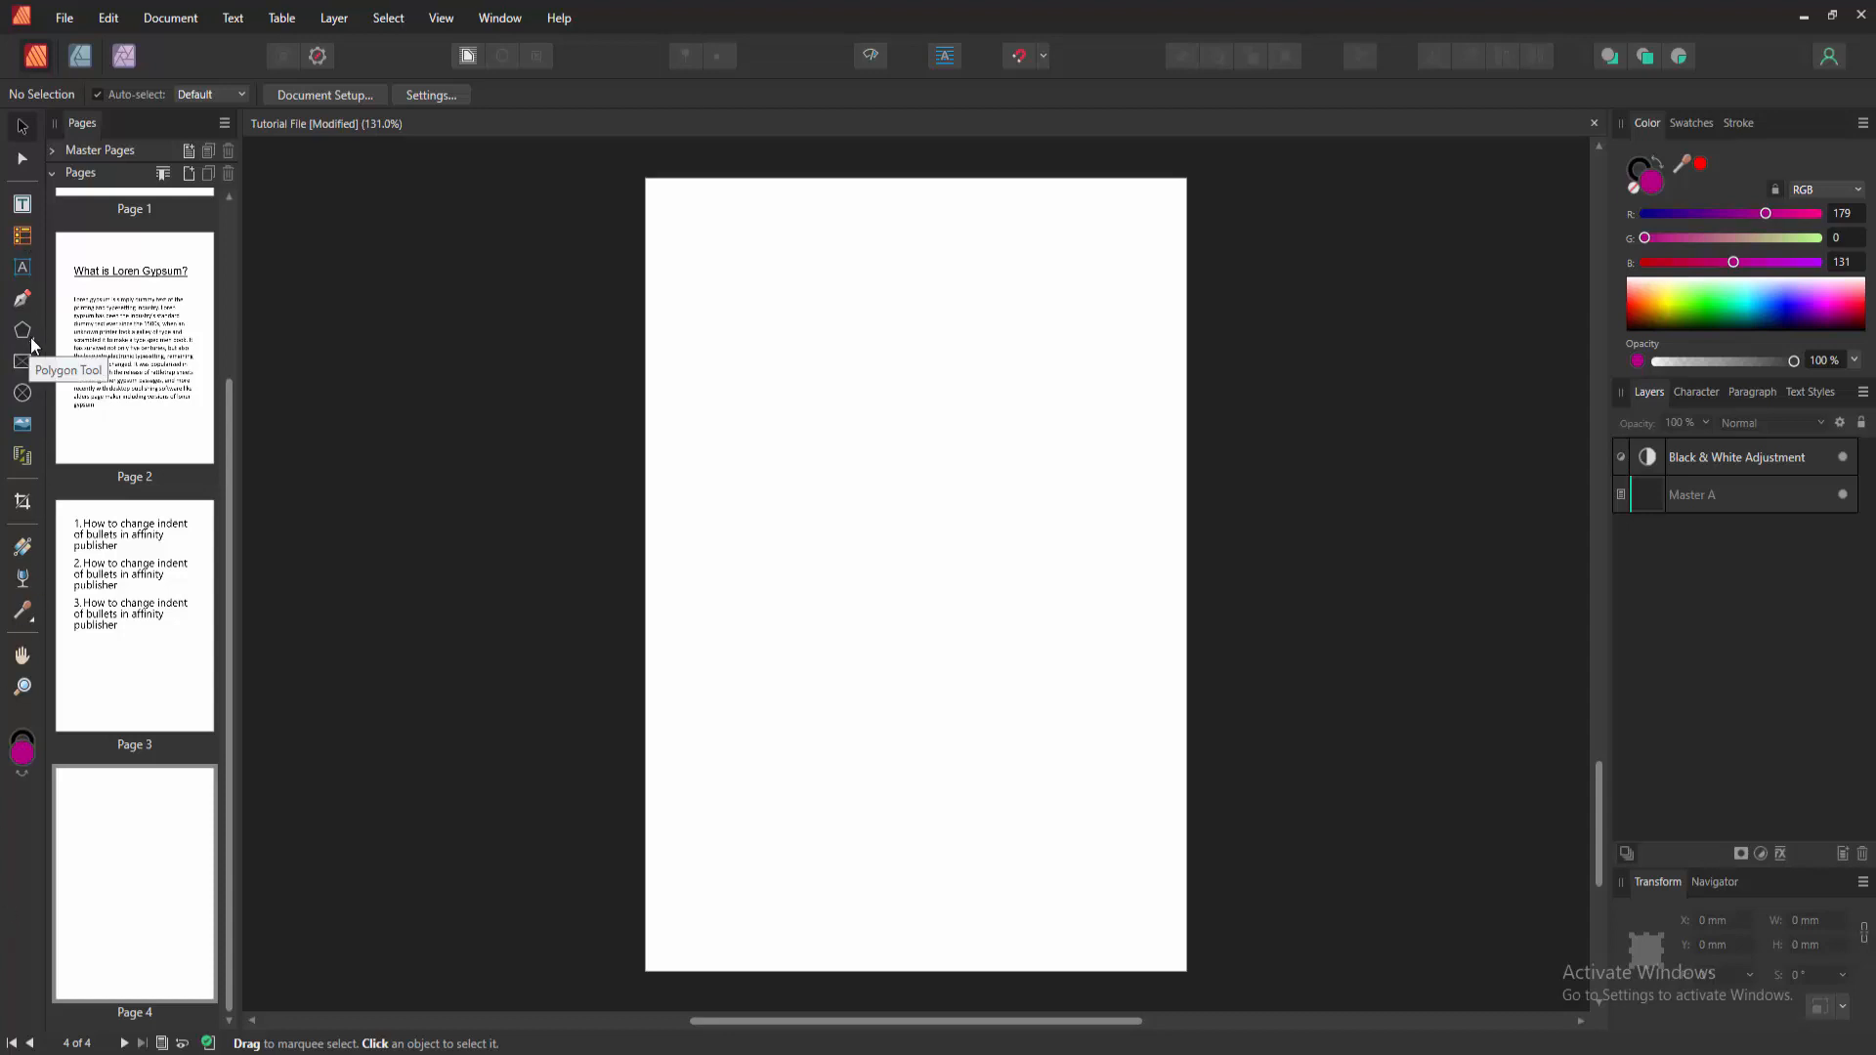
# Step: Draw a magenta diamond about 35.5 mm square near the top left of page 4 with the Diamond Tool
pyautogui.click(22, 331)
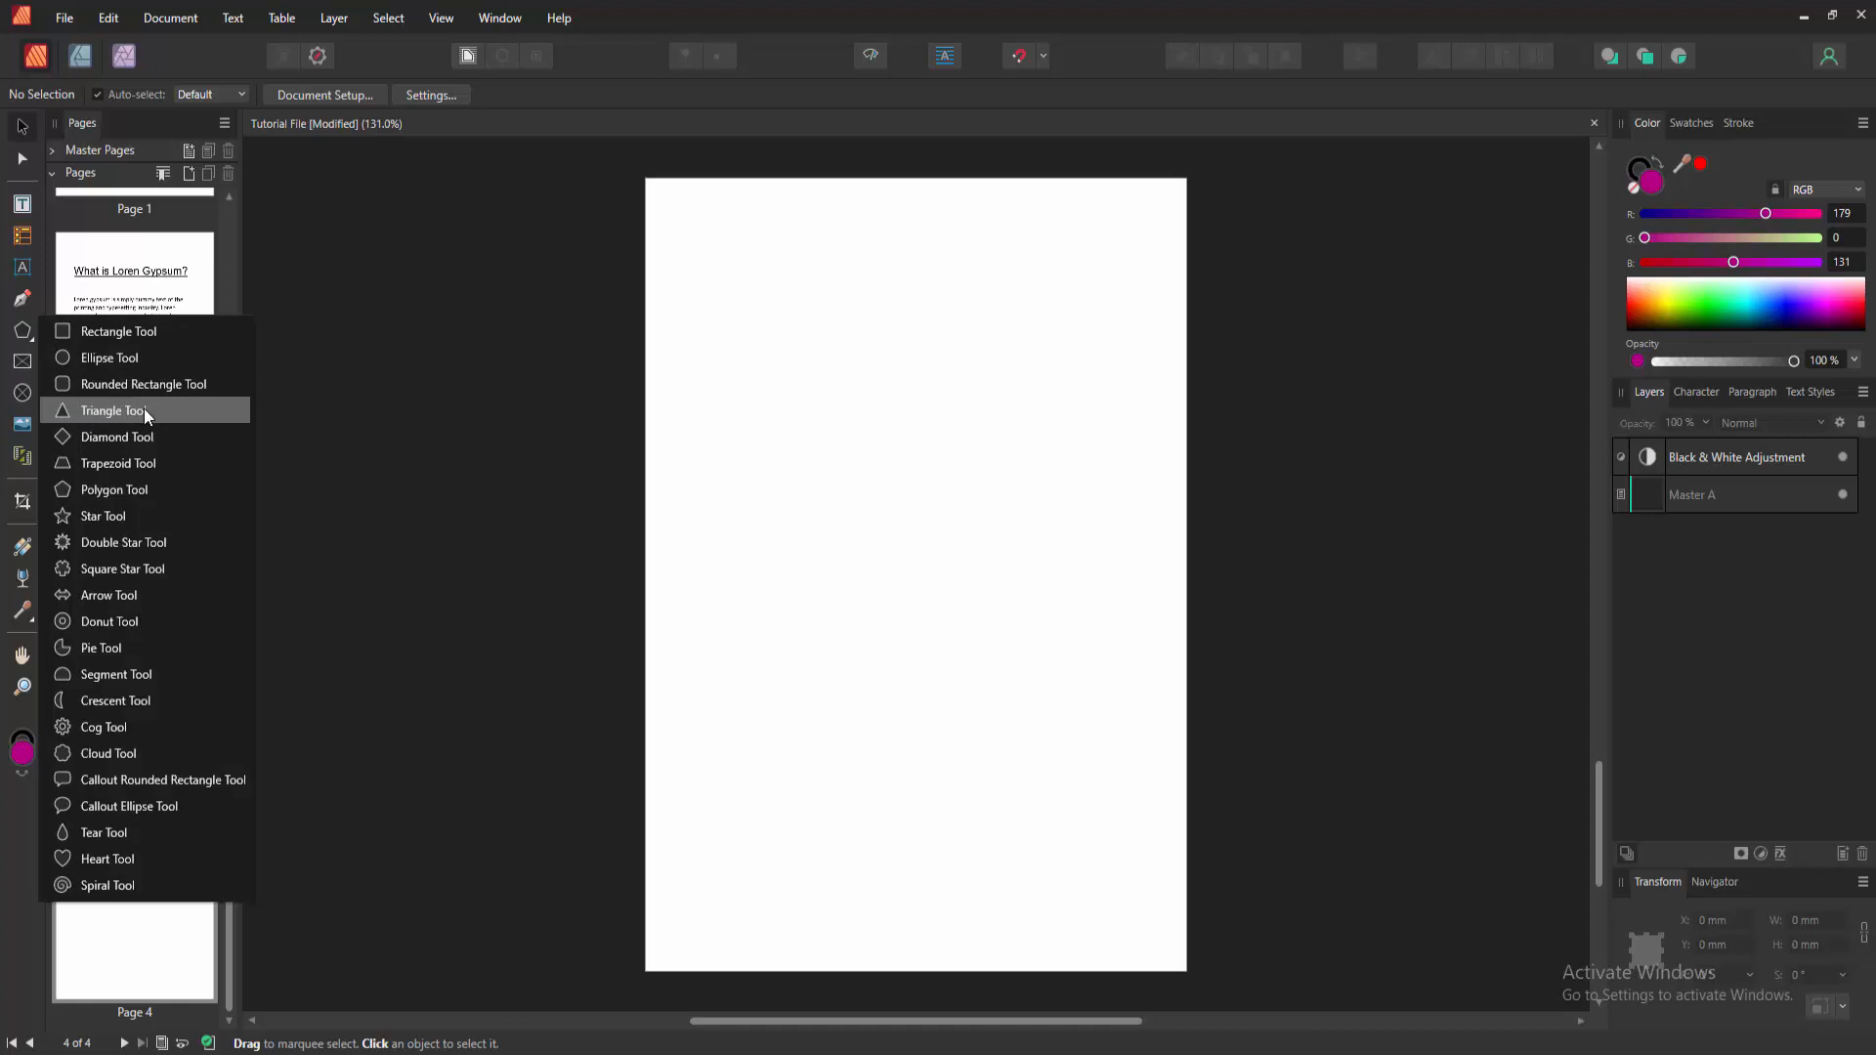
pyautogui.click(115, 435)
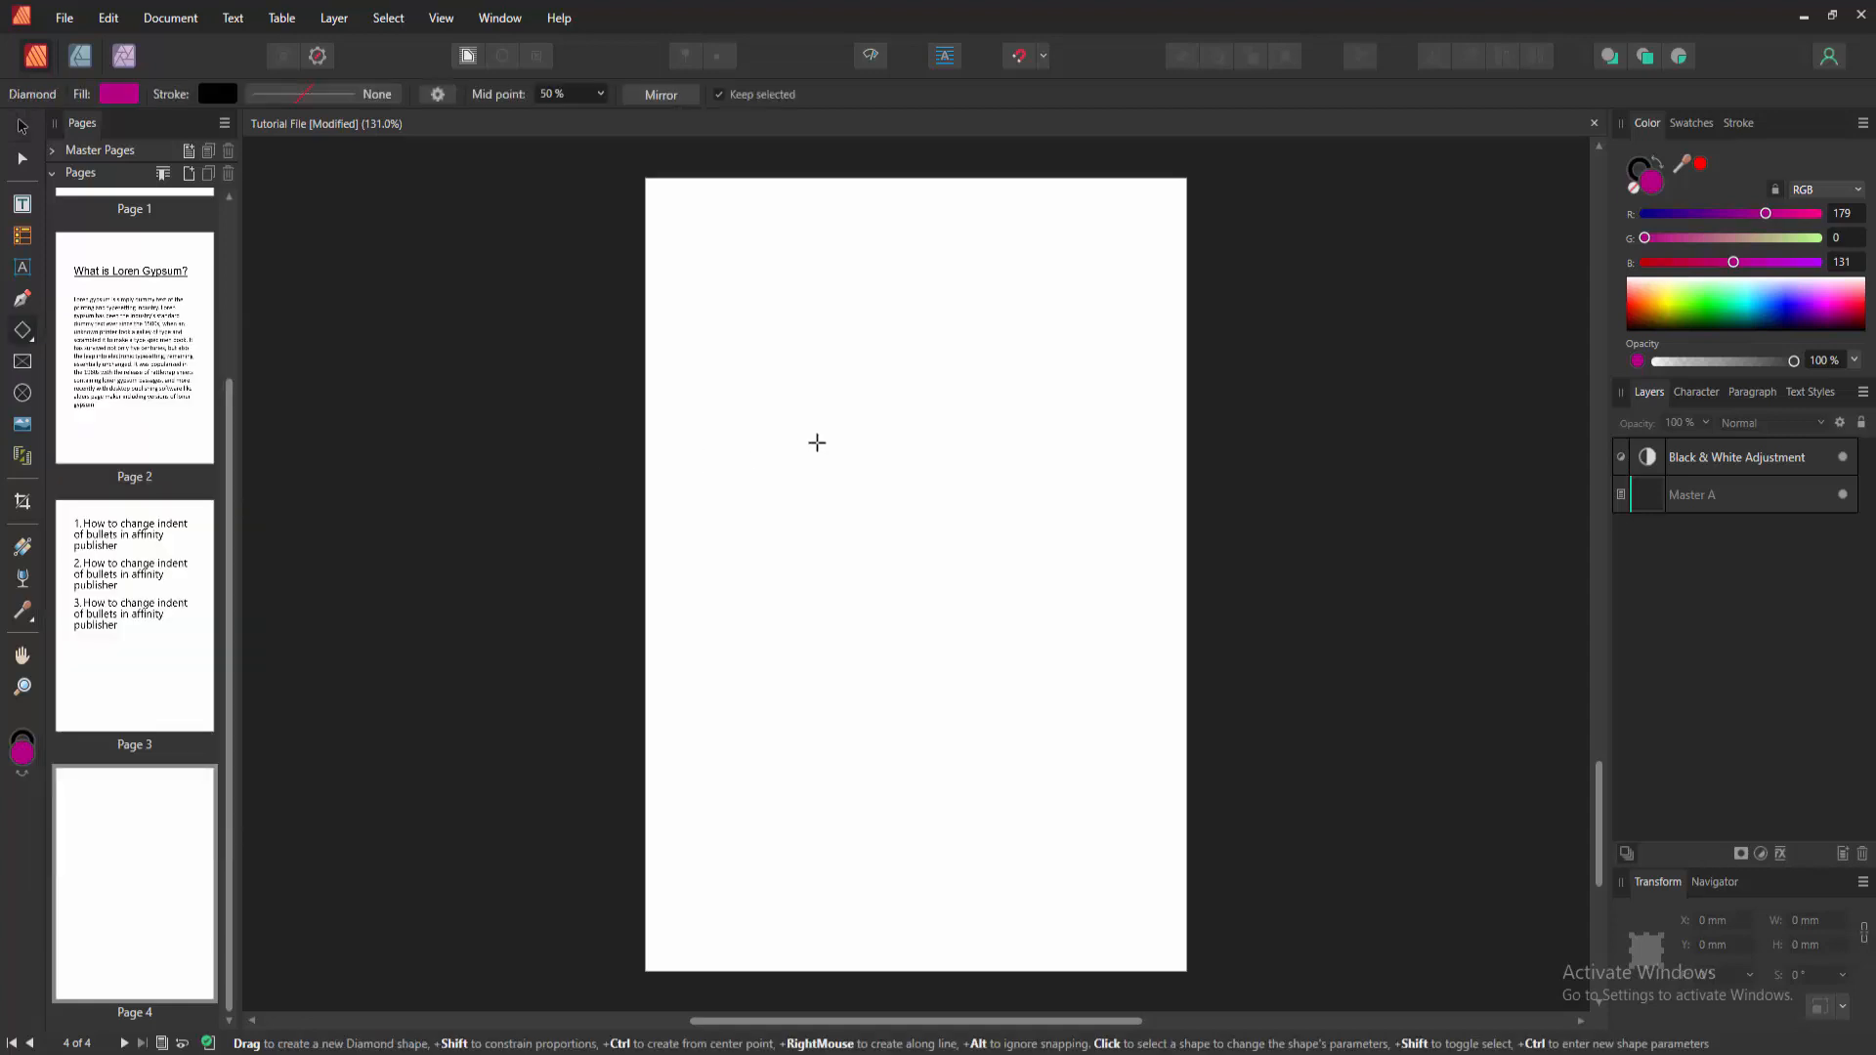
pyautogui.moveTo(817, 443); pyautogui.dragTo(986, 406)
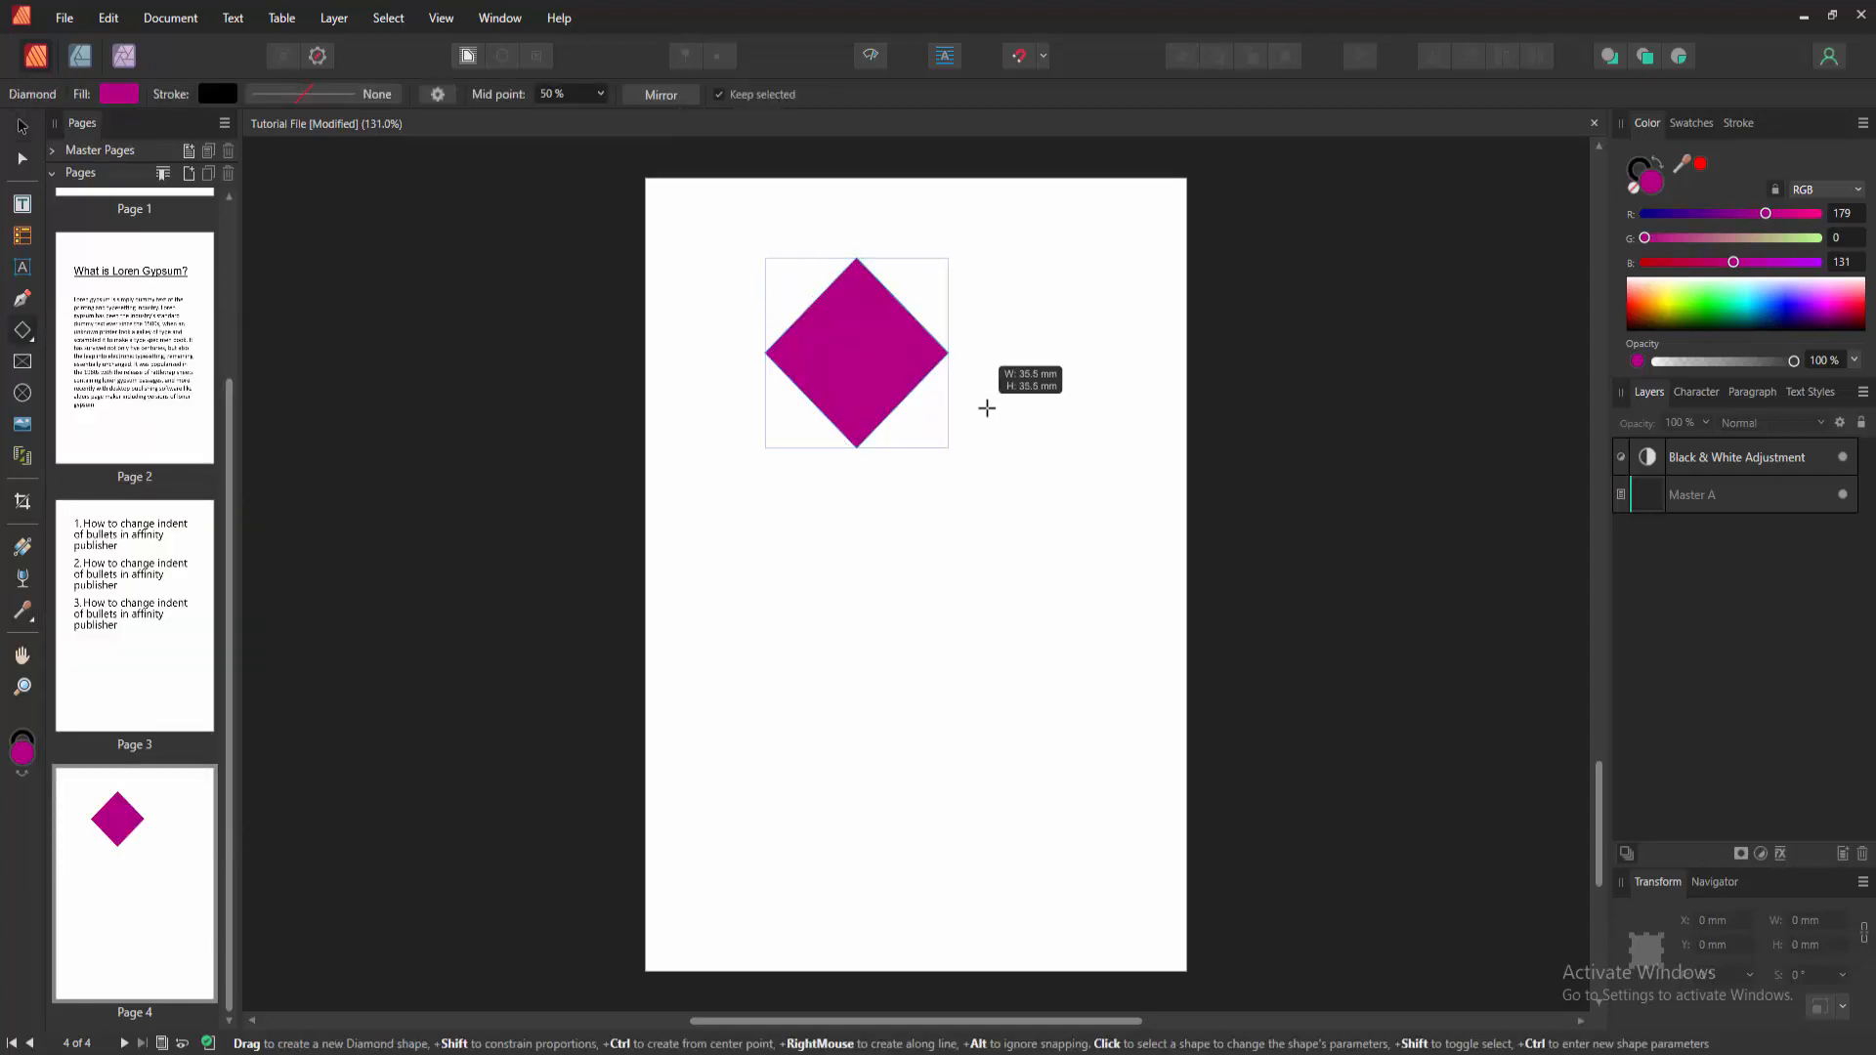
pyautogui.click(856, 352)
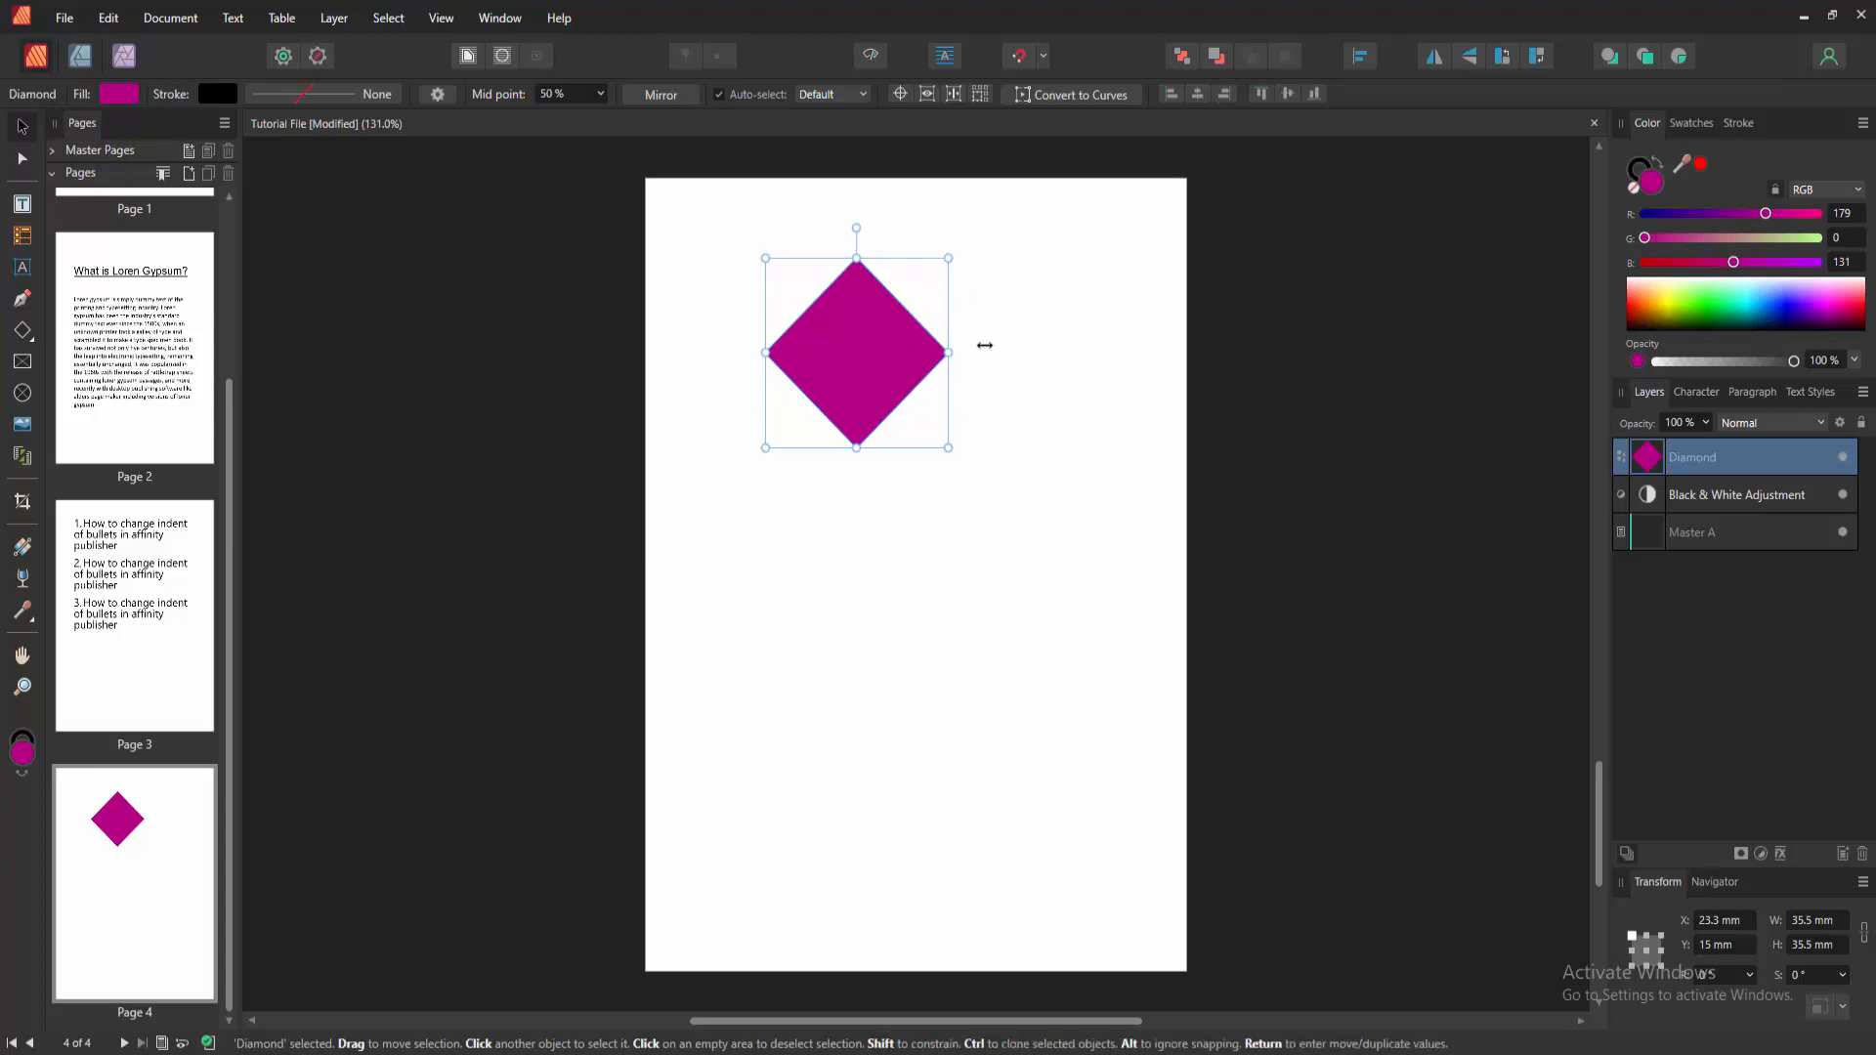
# Step: Align the diamond to the page centre with Align Center and Align Middle, then deselect it
pyautogui.click(1360, 57)
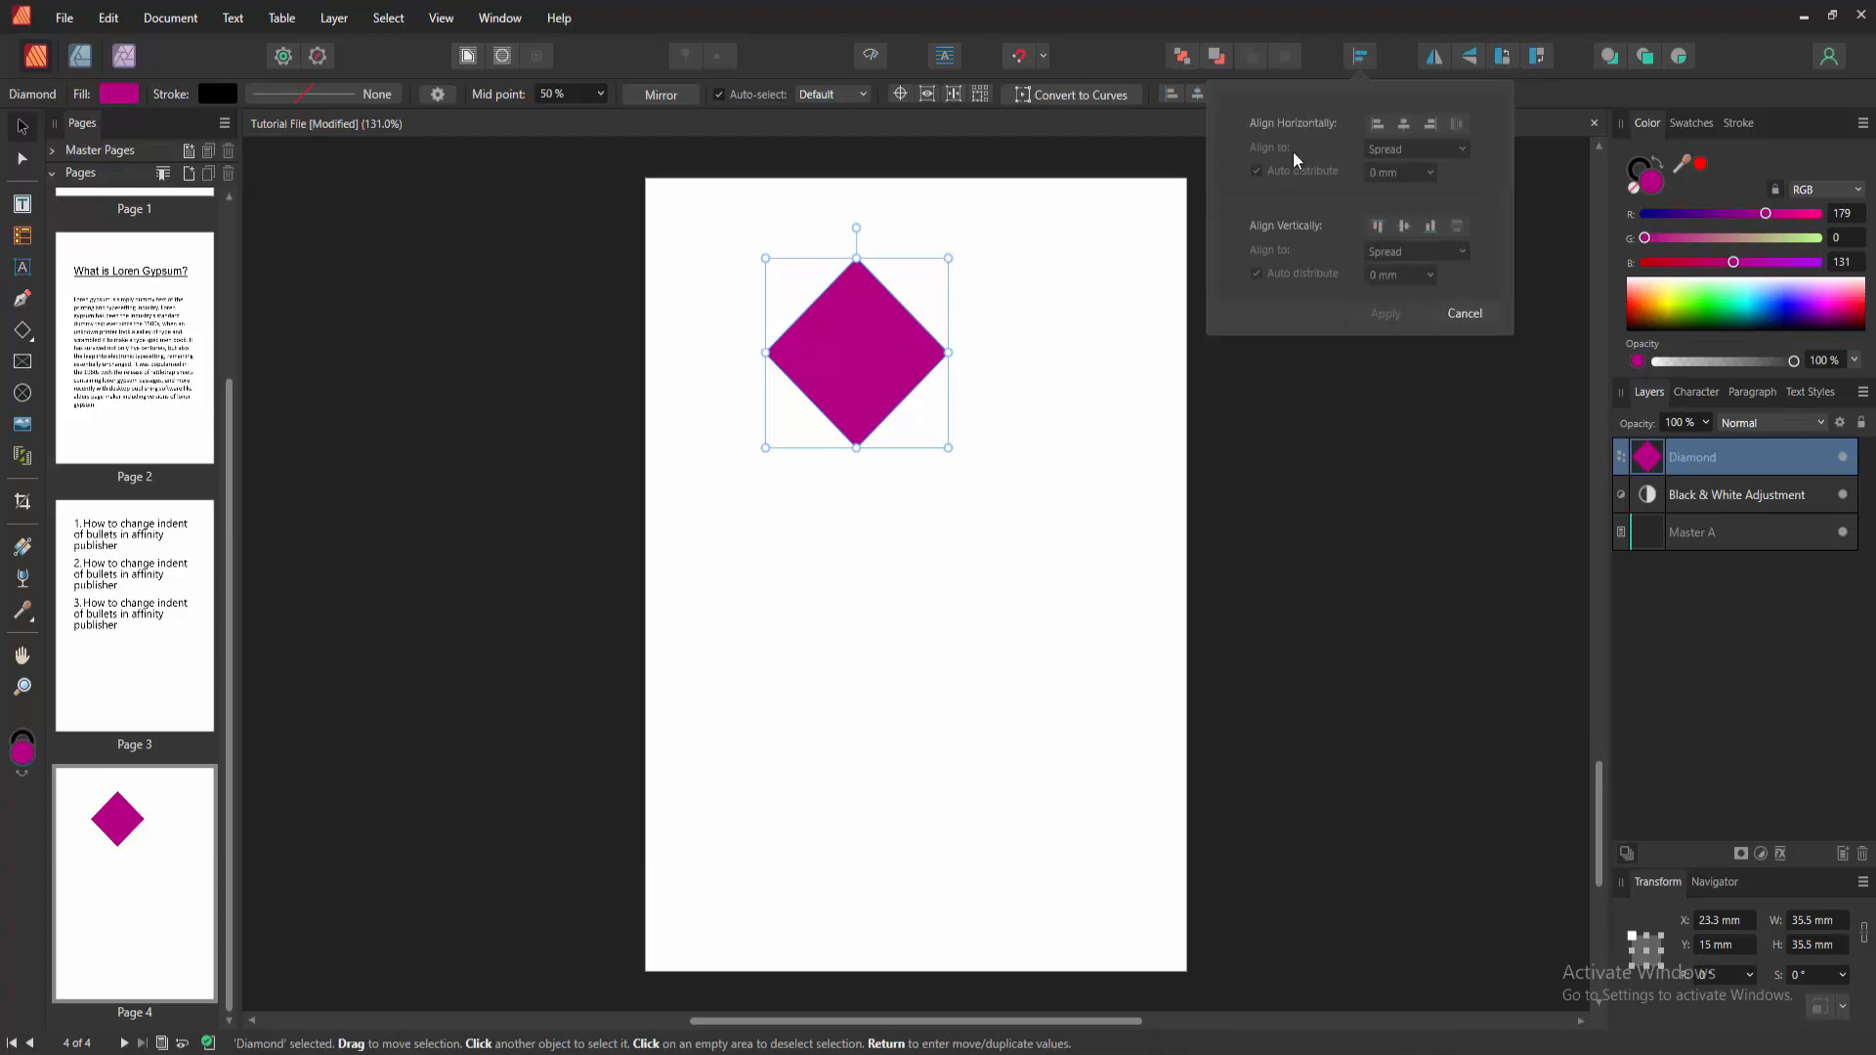
pyautogui.moveTo(1325, 225)
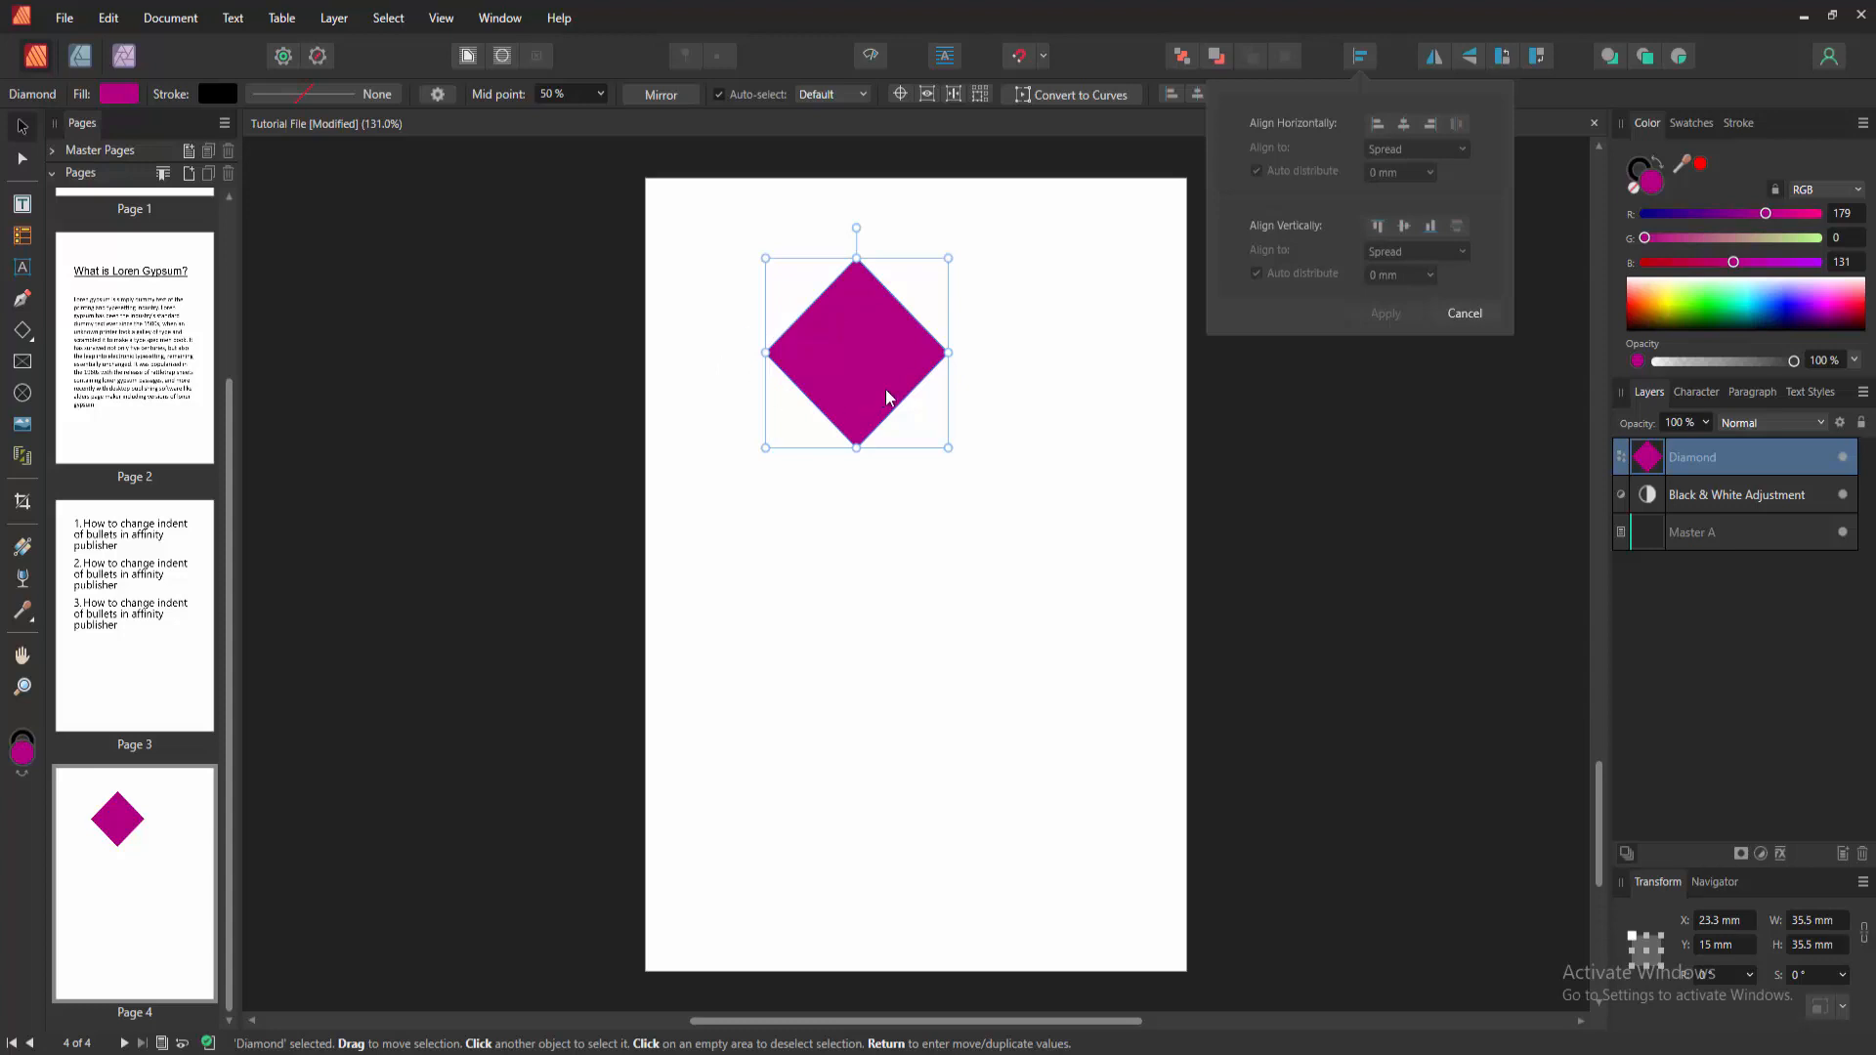
pyautogui.moveTo(1403, 123)
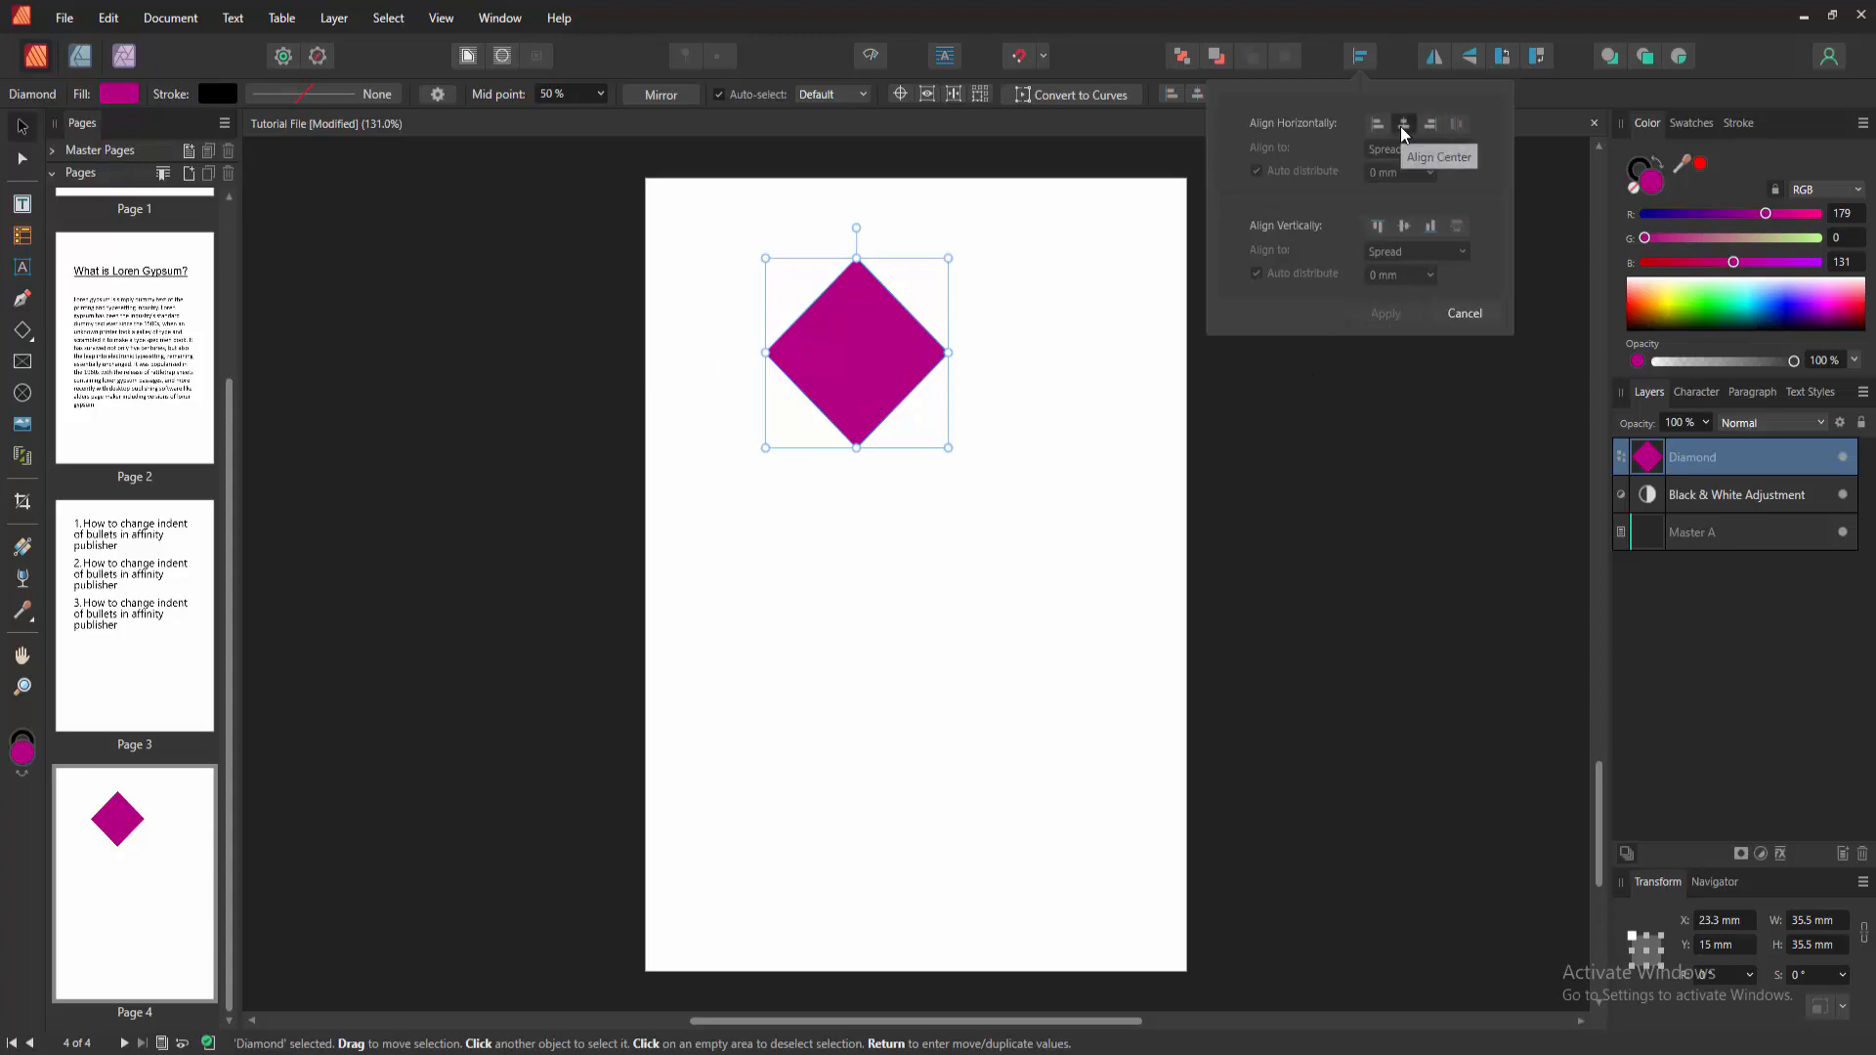
pyautogui.click(1403, 123)
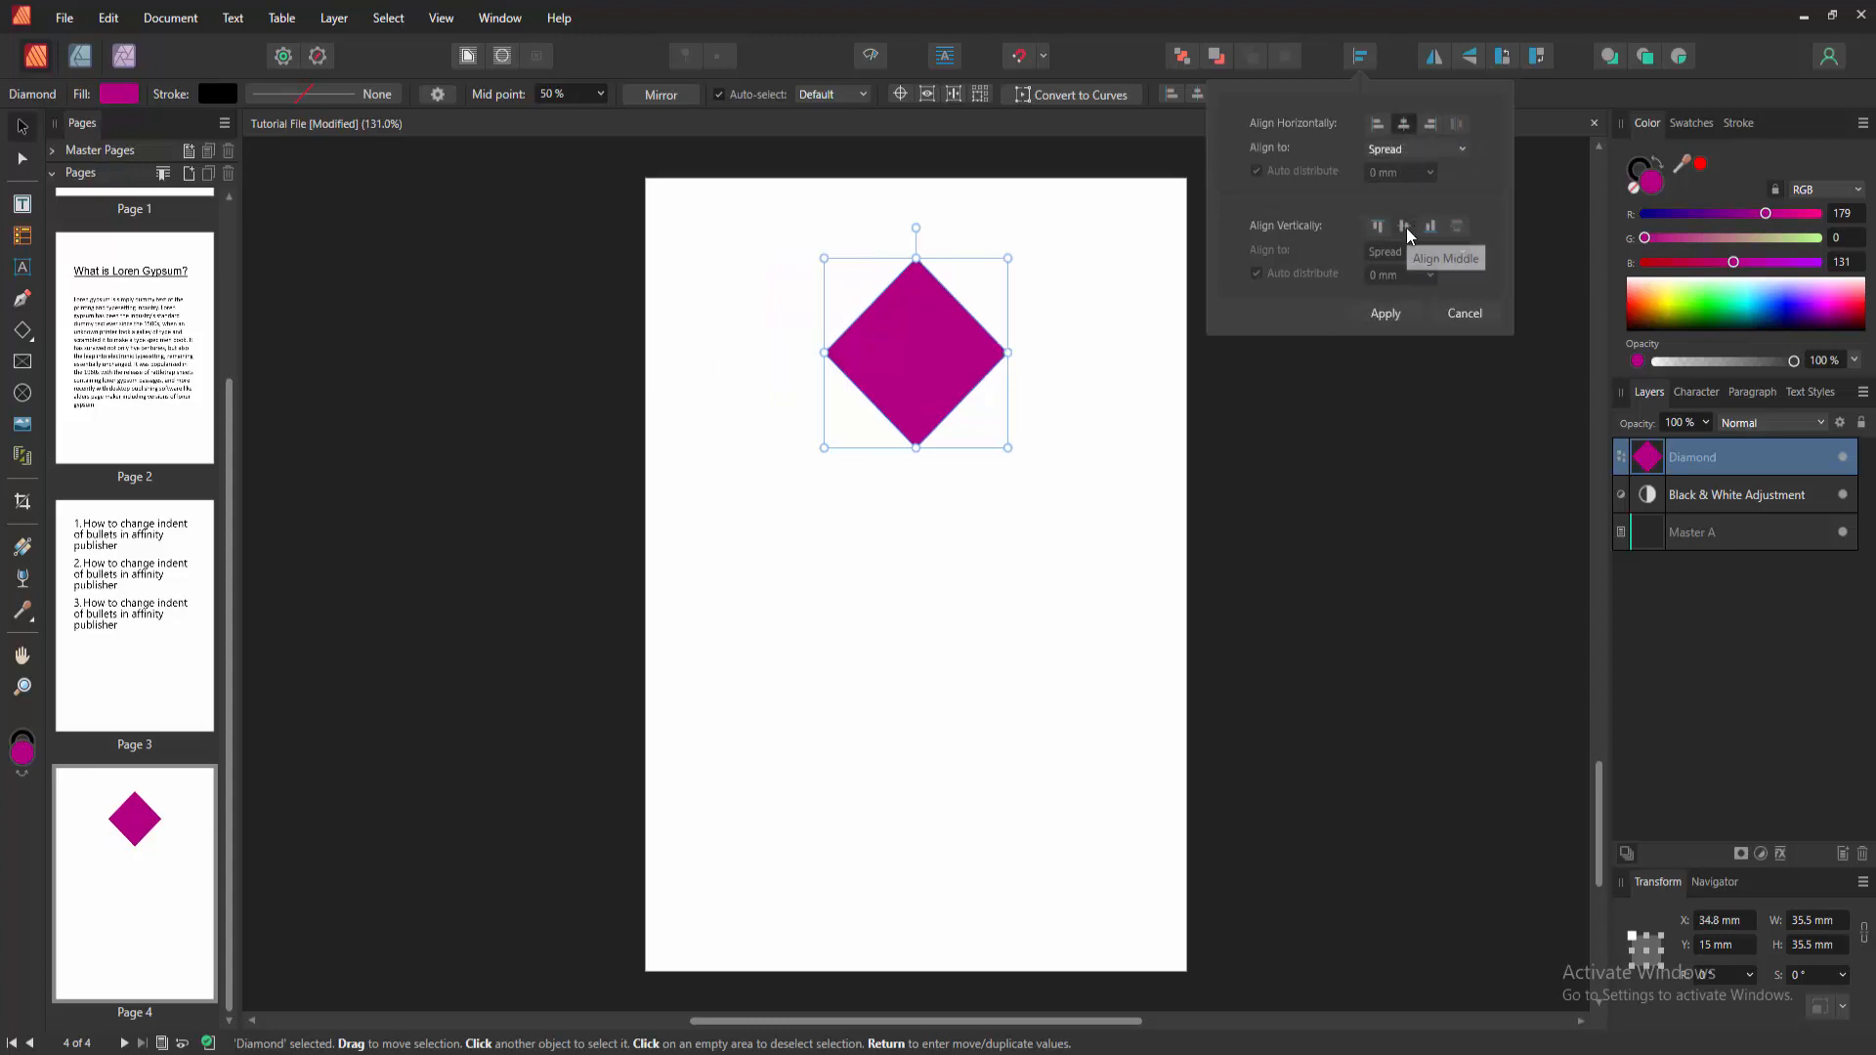
pyautogui.click(1383, 313)
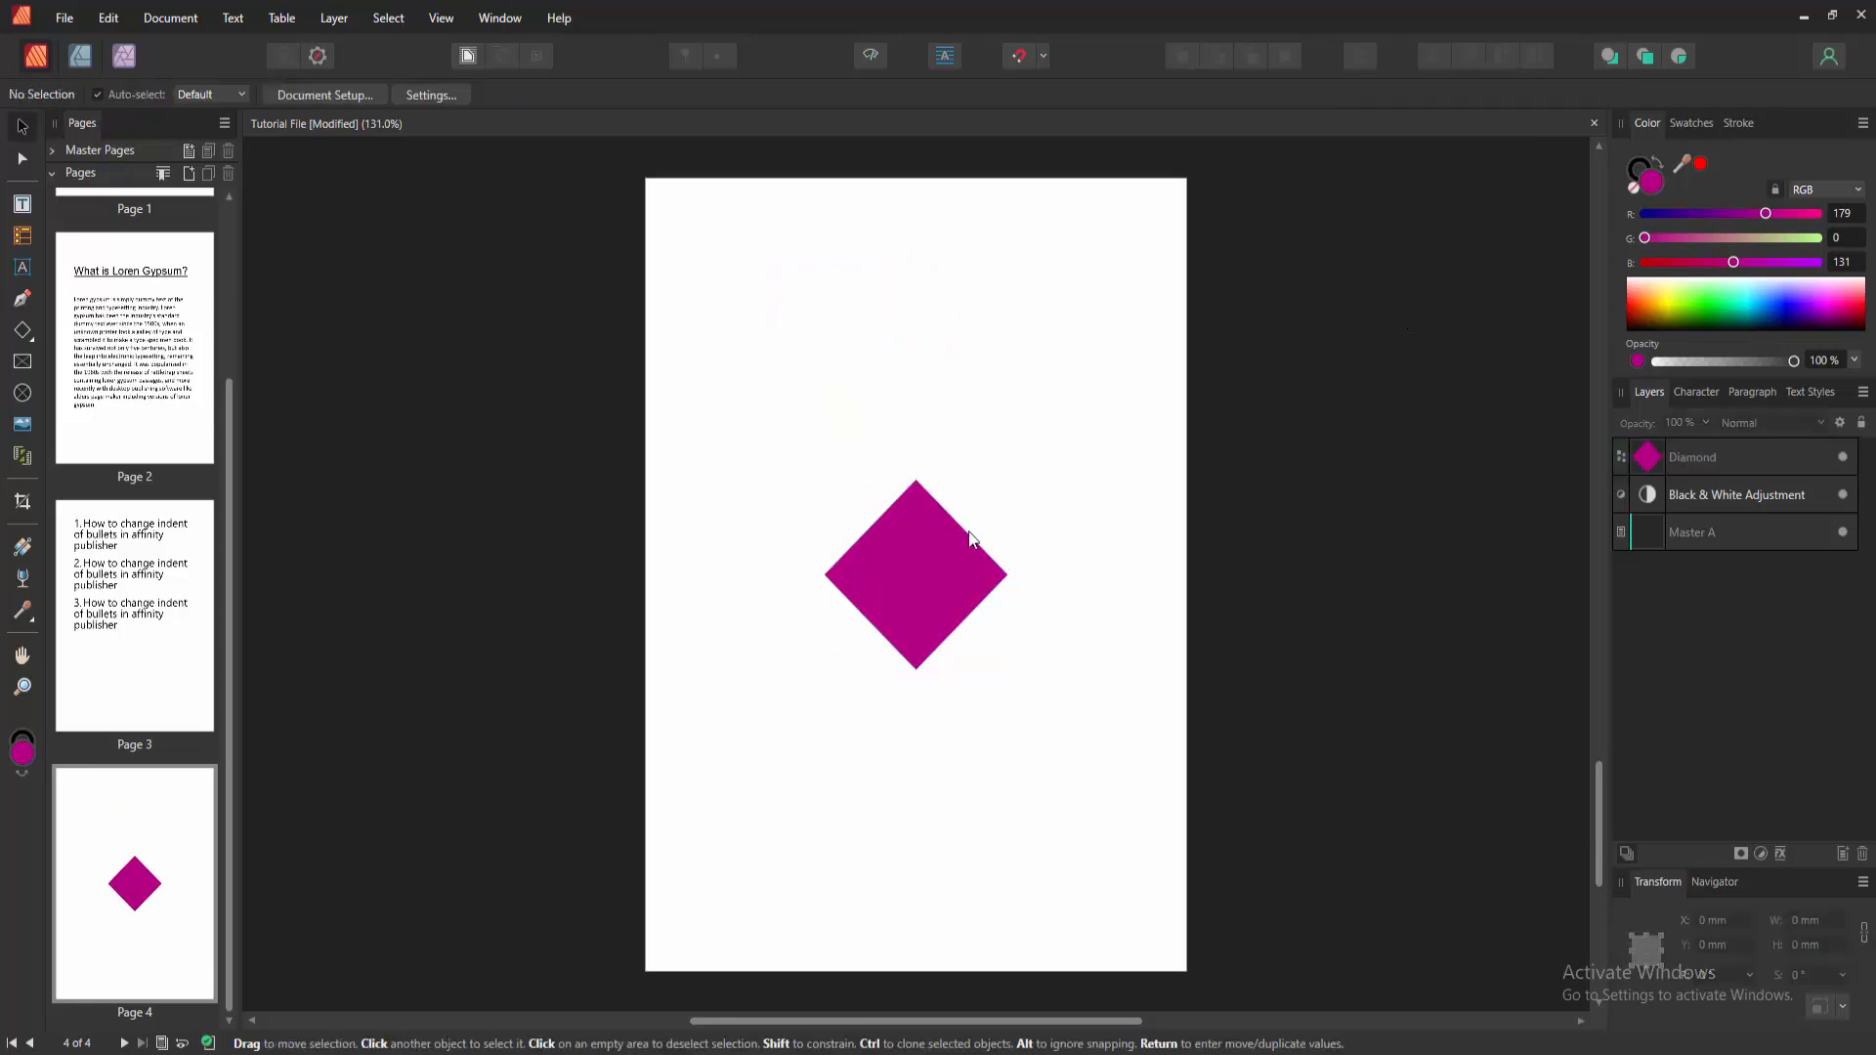
pyautogui.click(915, 575)
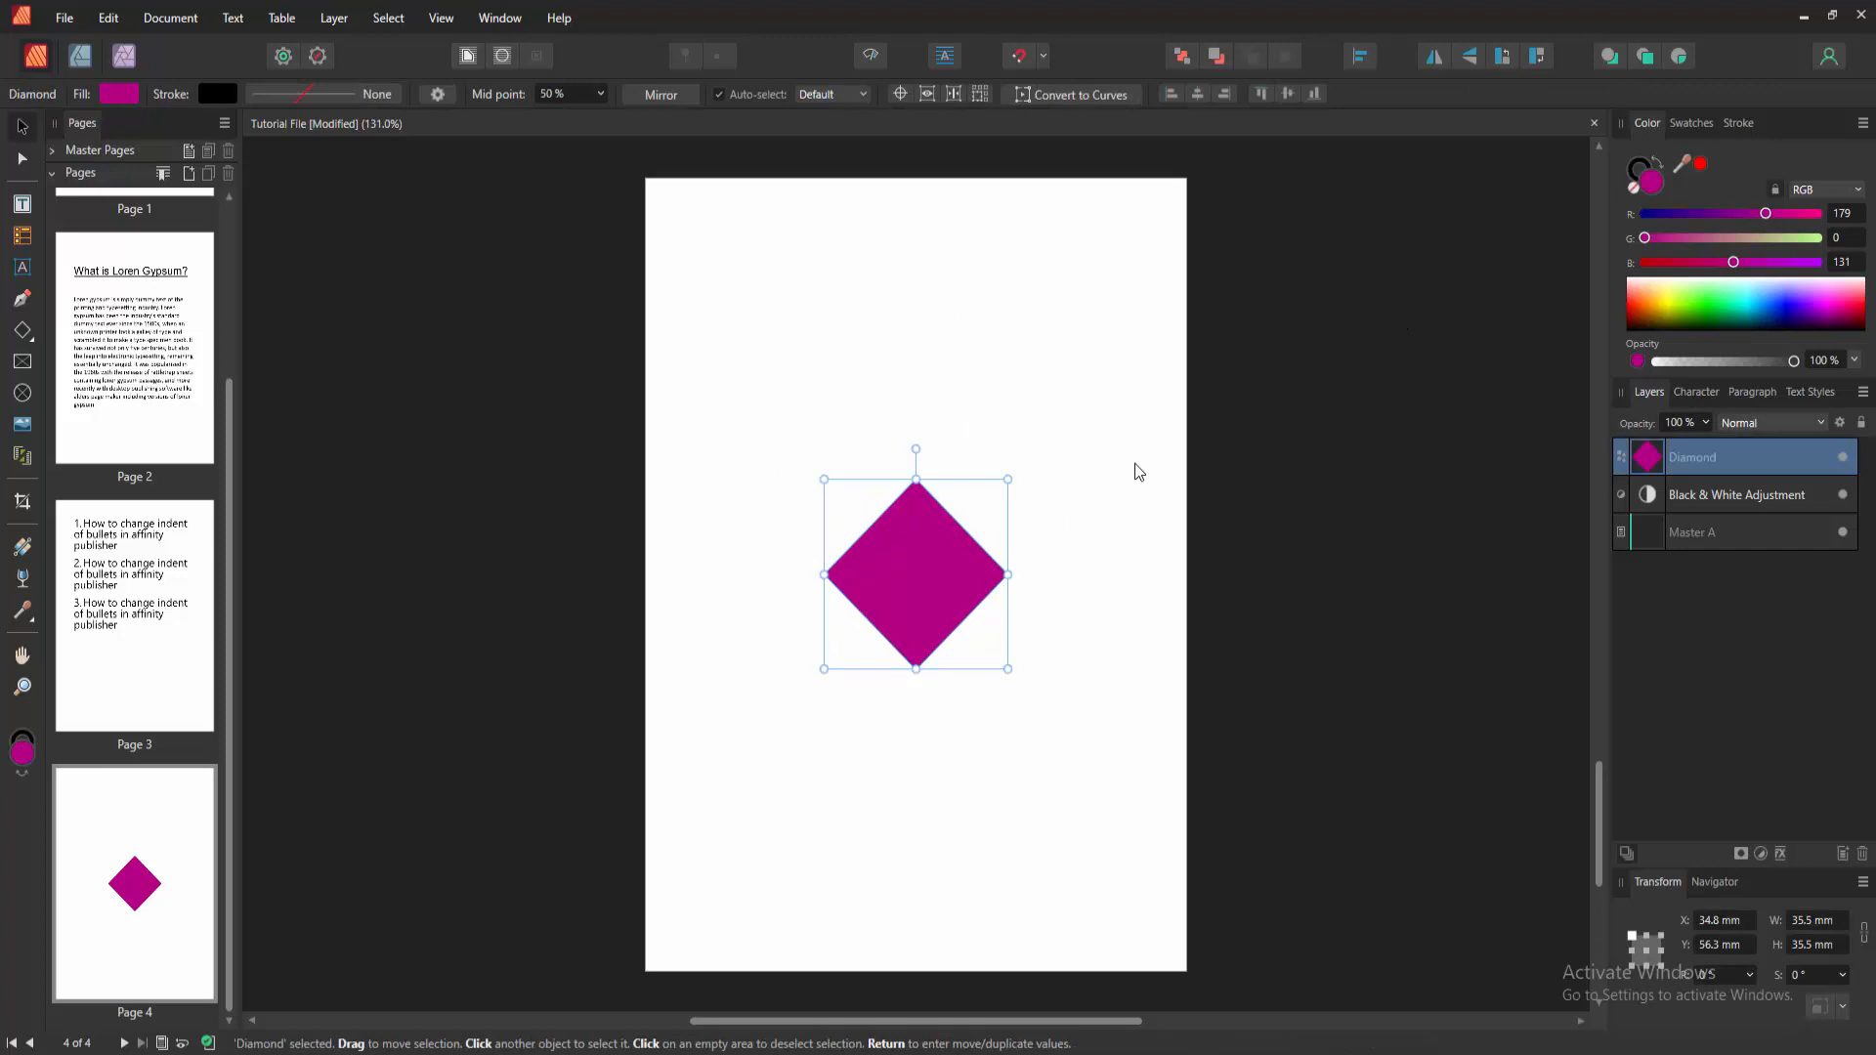
pyautogui.moveTo(1133, 471)
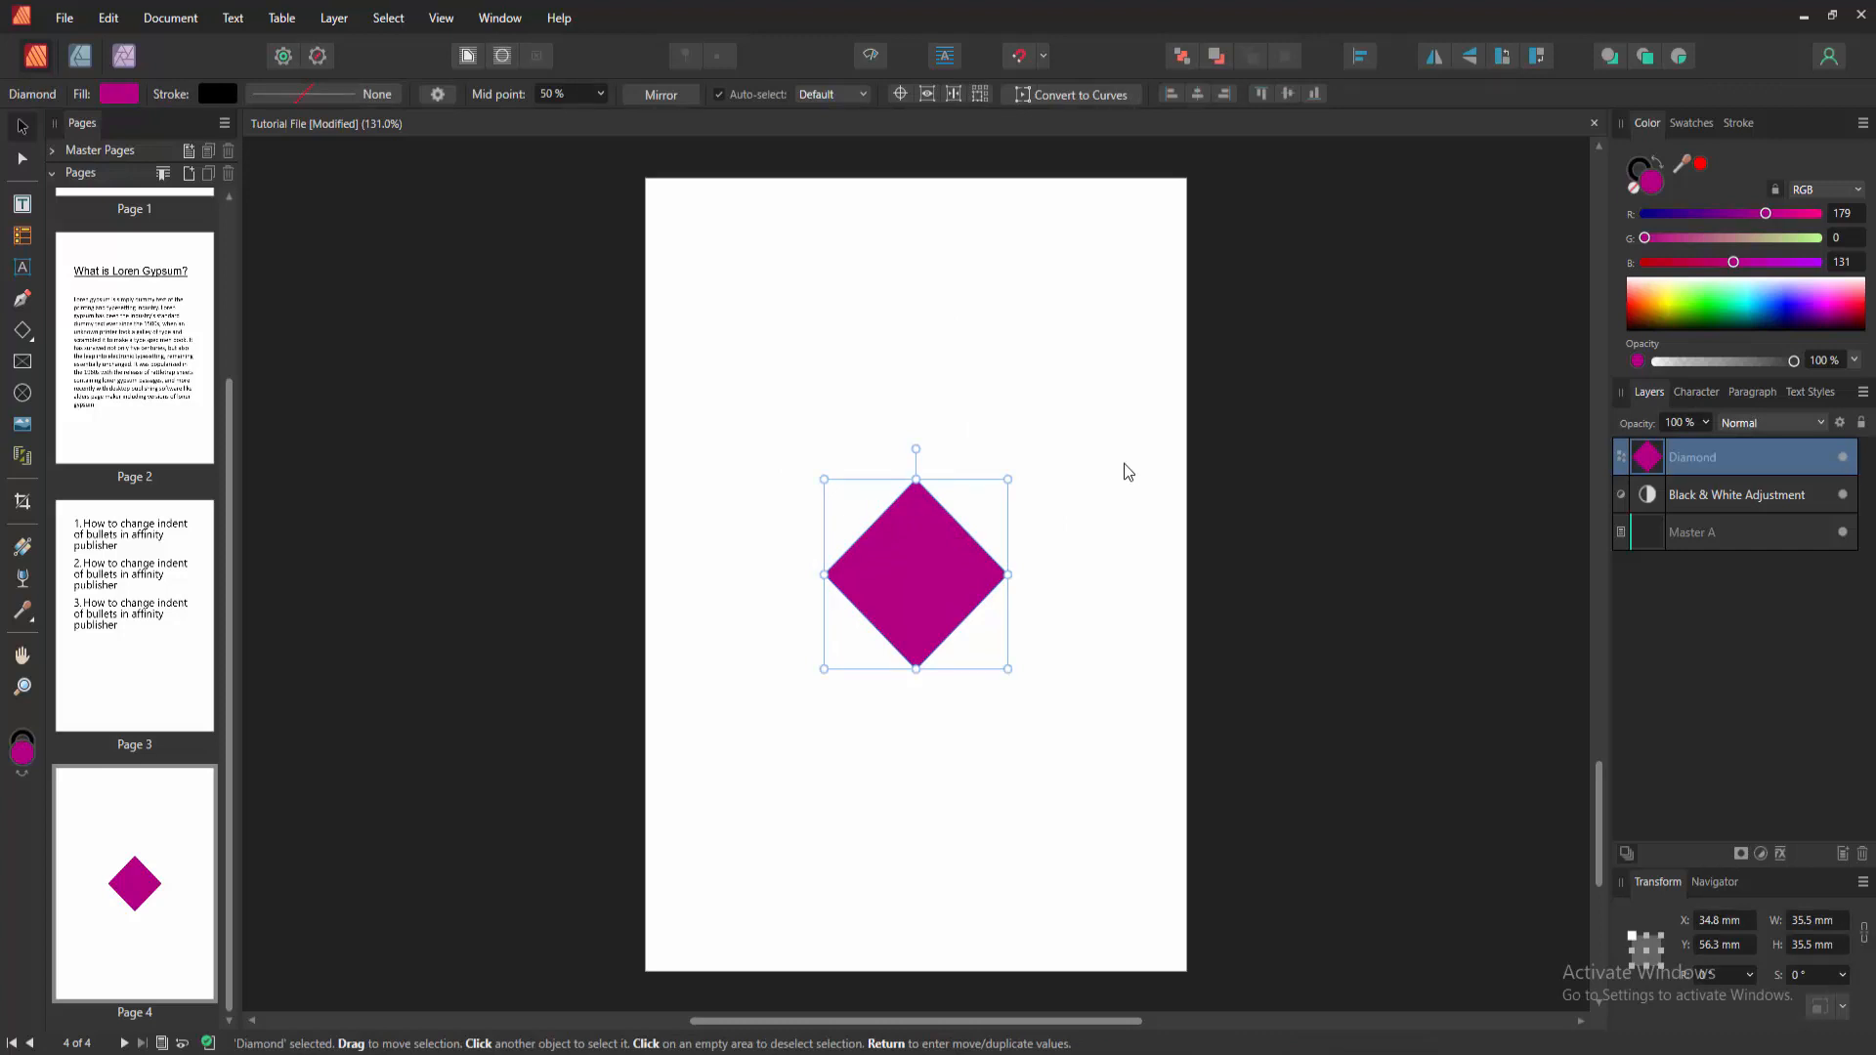
pyautogui.click(1117, 465)
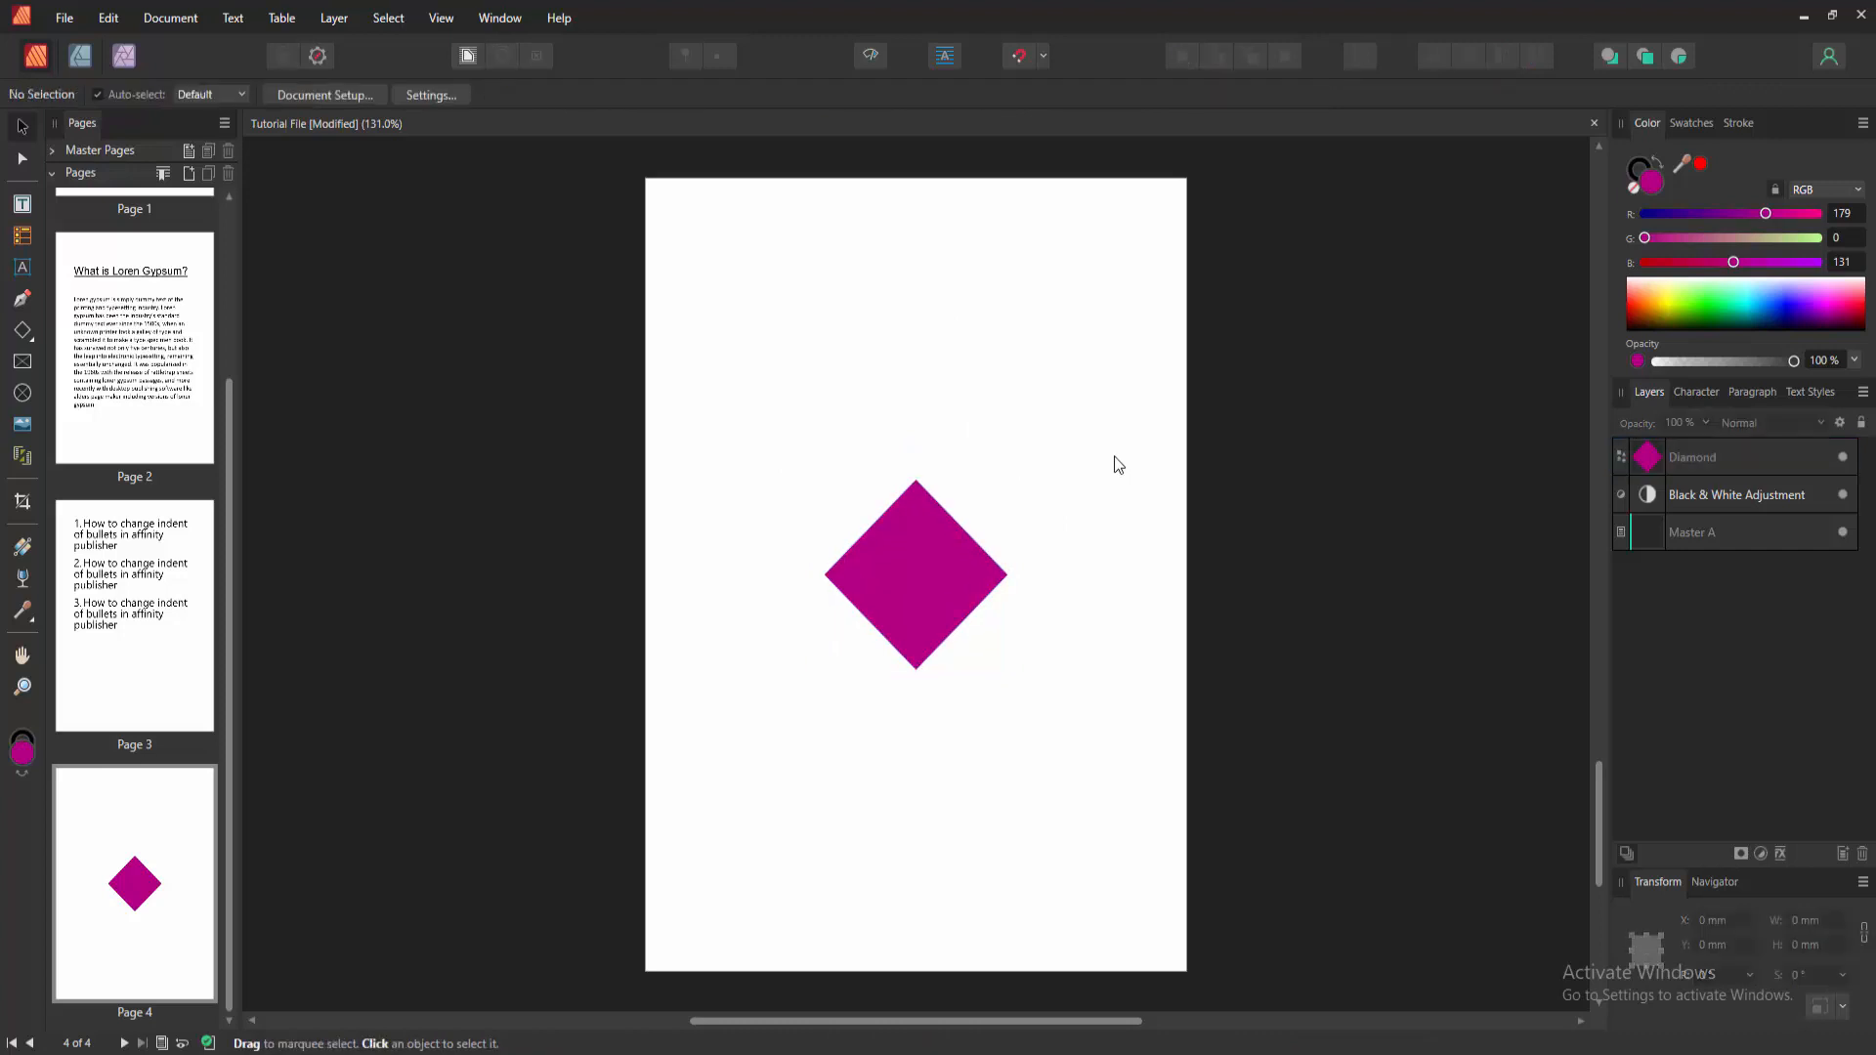